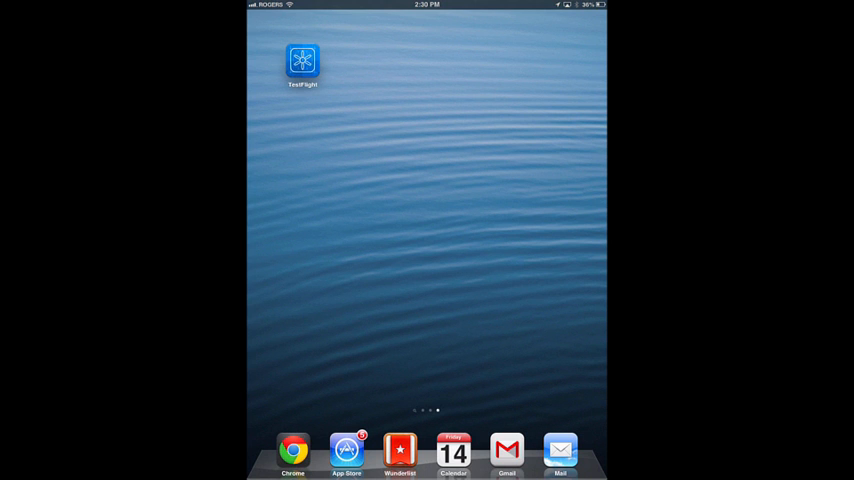
# - Open Mail from the dock to find the Optimus TestFlight invitation email
pyautogui.click(302, 60)
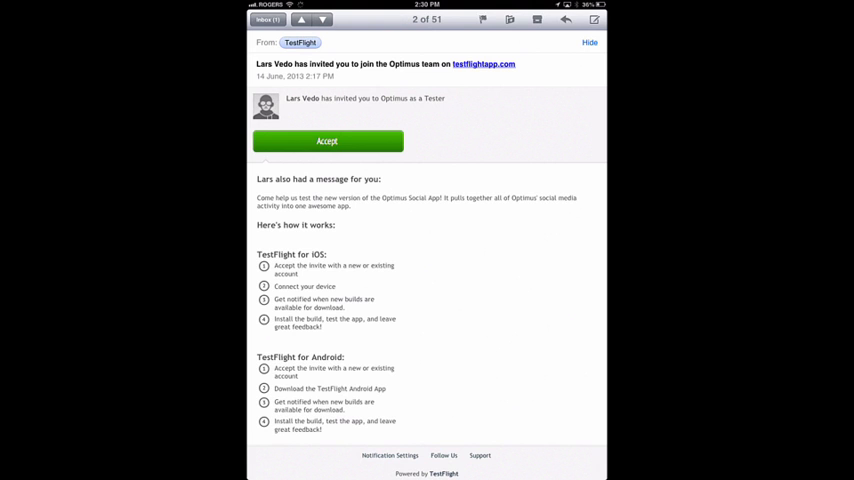
# - Accept the Optimus invitation and sign up a new tester account with name, email and password
pyautogui.click(328, 140)
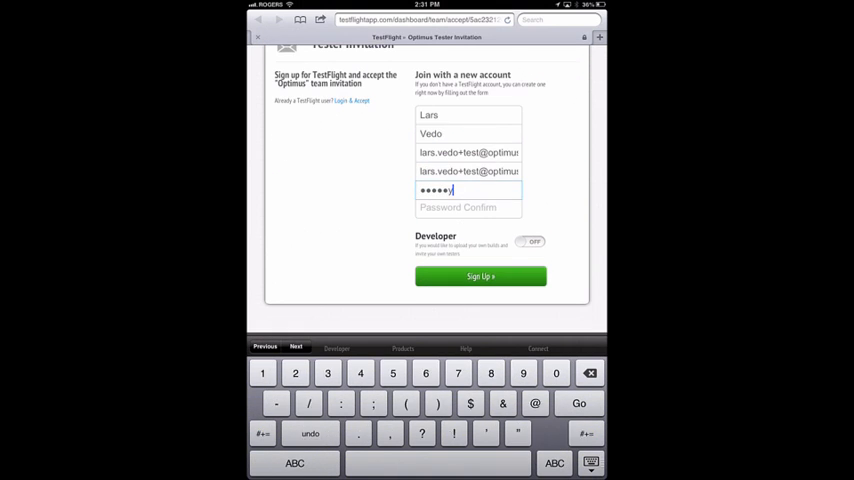
pyautogui.write('•••••••')
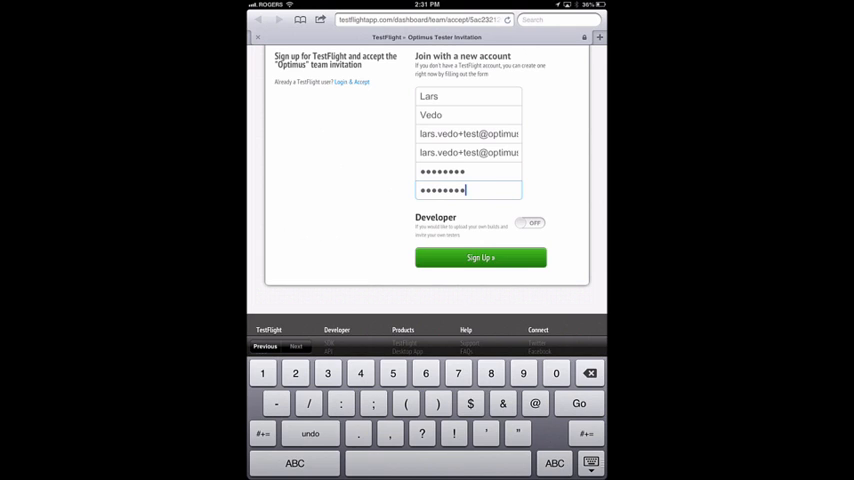
pyautogui.click(480, 256)
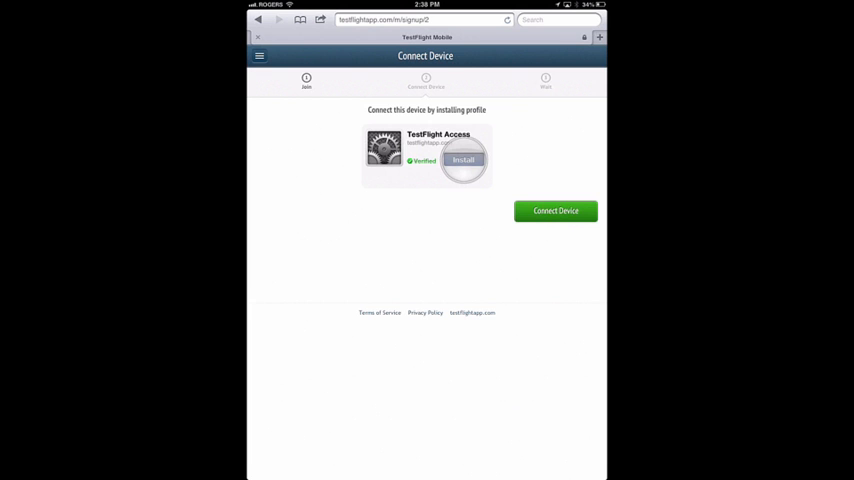
# - Browse Apps from the sidebar menu, then go to Device Information to reach the Devices page
pyautogui.click(260, 56)
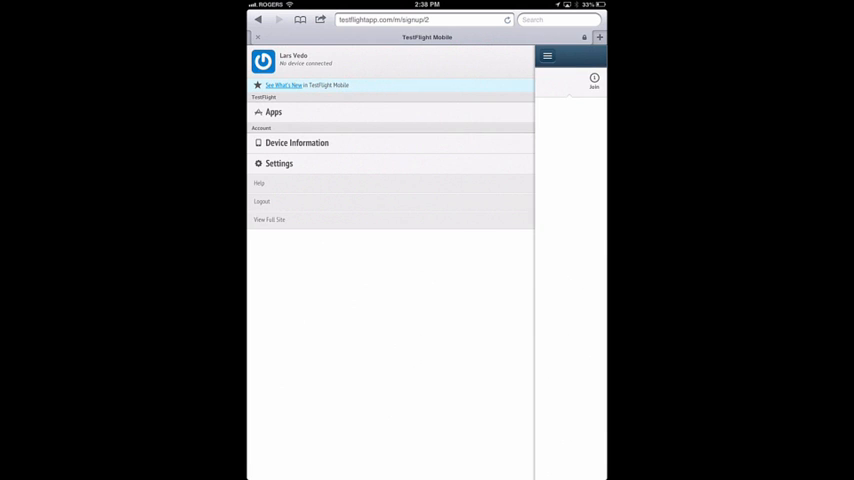
pyautogui.click(272, 112)
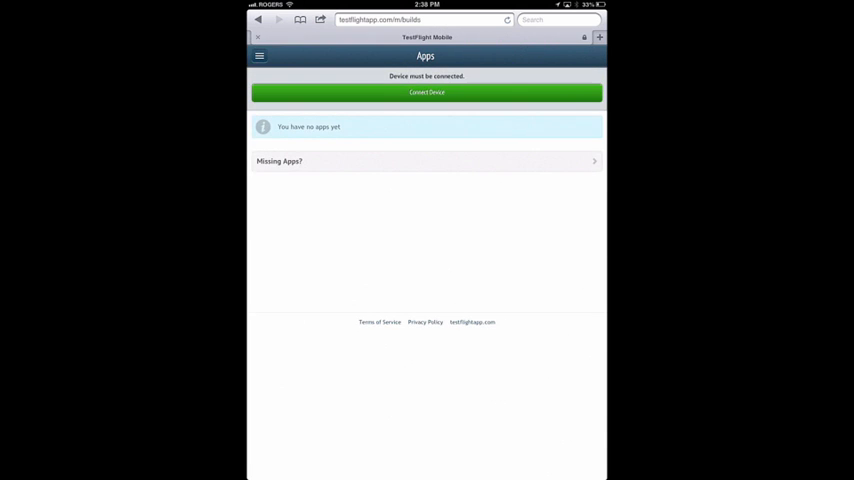
pyautogui.click(260, 56)
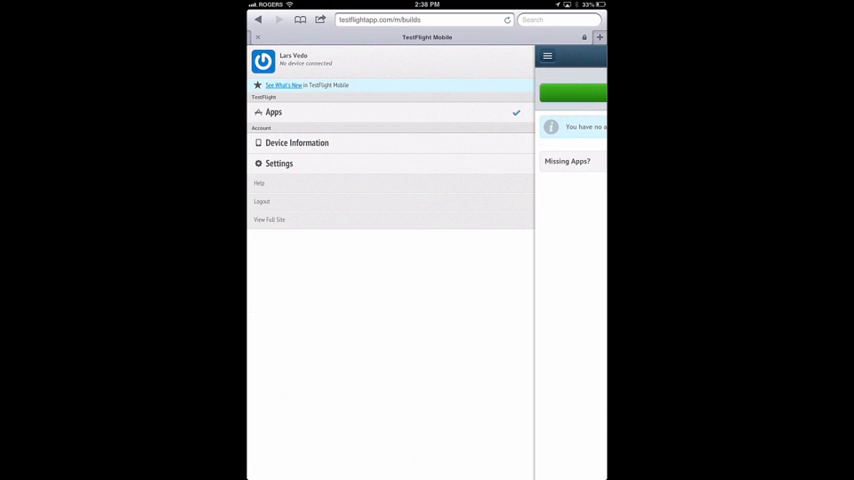
pyautogui.click(296, 142)
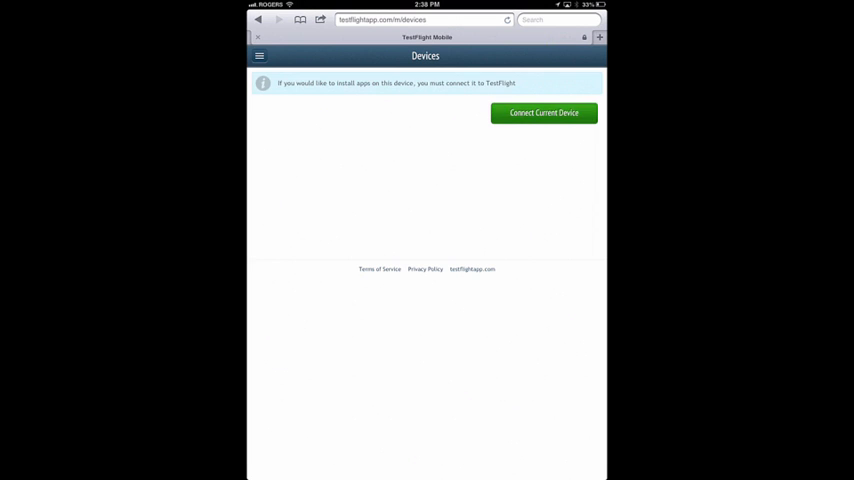
# - Connect the current device and reconnect so the TestFlight Access Install Profile screen appears
pyautogui.click(544, 112)
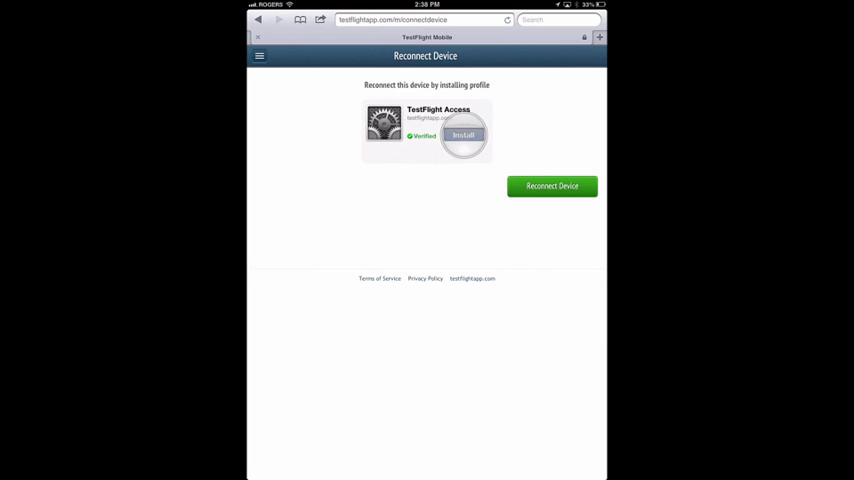
pyautogui.click(552, 186)
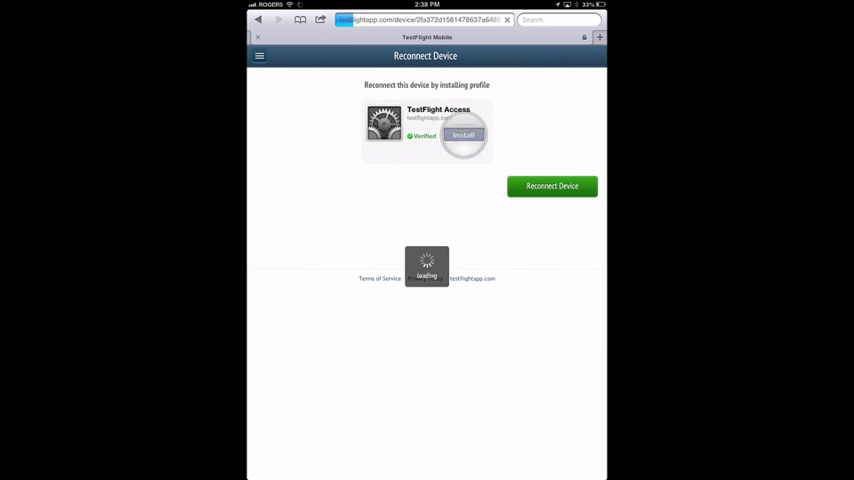
pyautogui.click(462, 136)
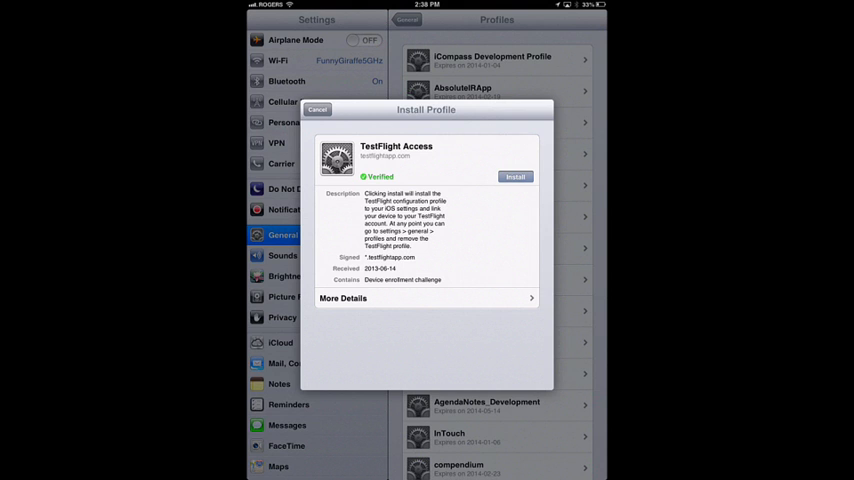
# - Install the TestFlight Access profile and confirm the device is successfully connected
pyautogui.click(516, 176)
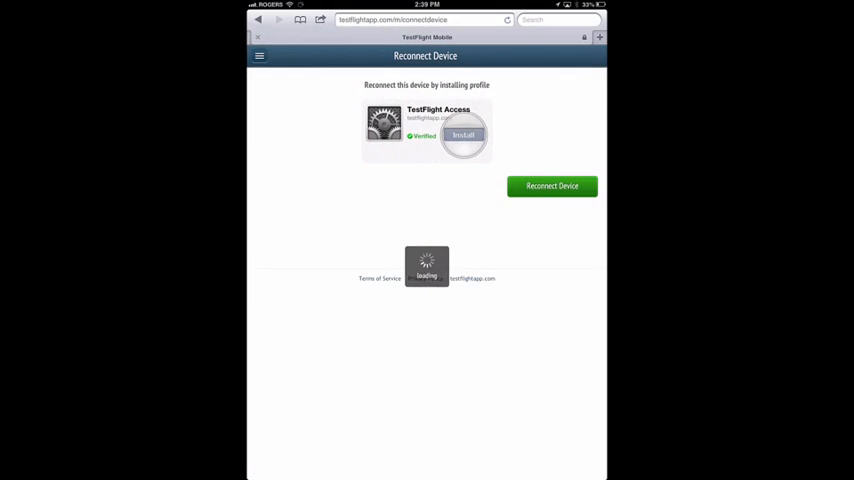
pyautogui.click(552, 186)
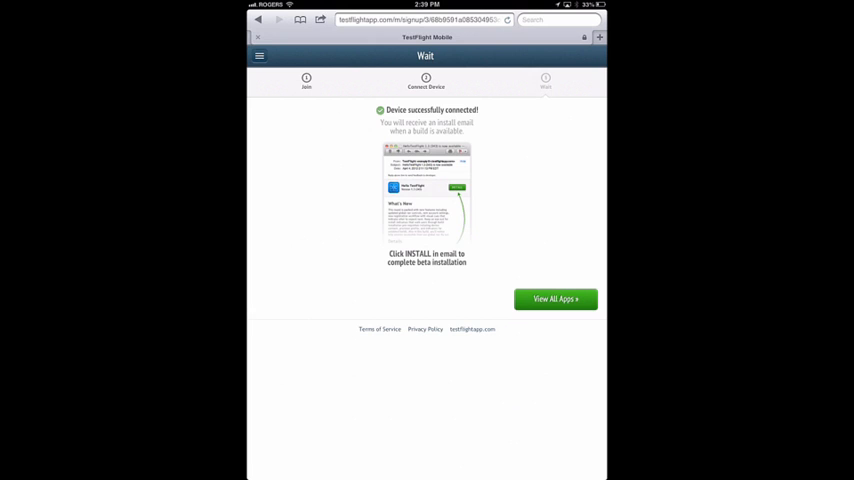
pyautogui.click(556, 300)
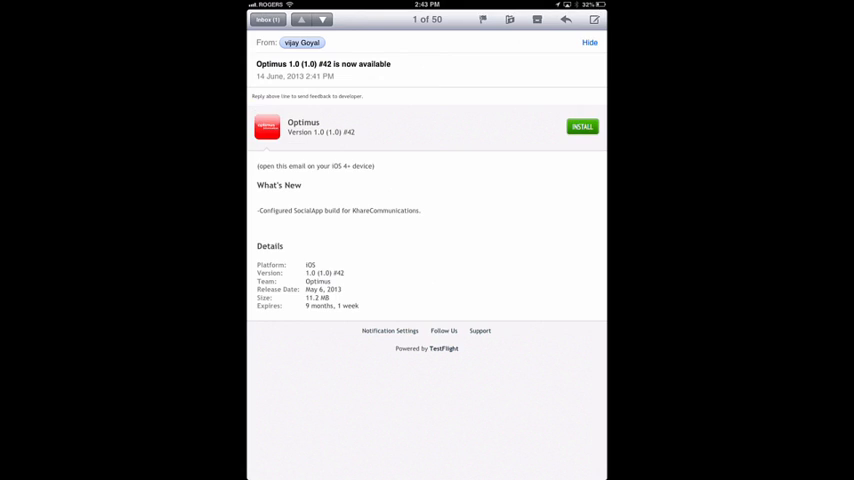
pyautogui.moveTo(608, 372)
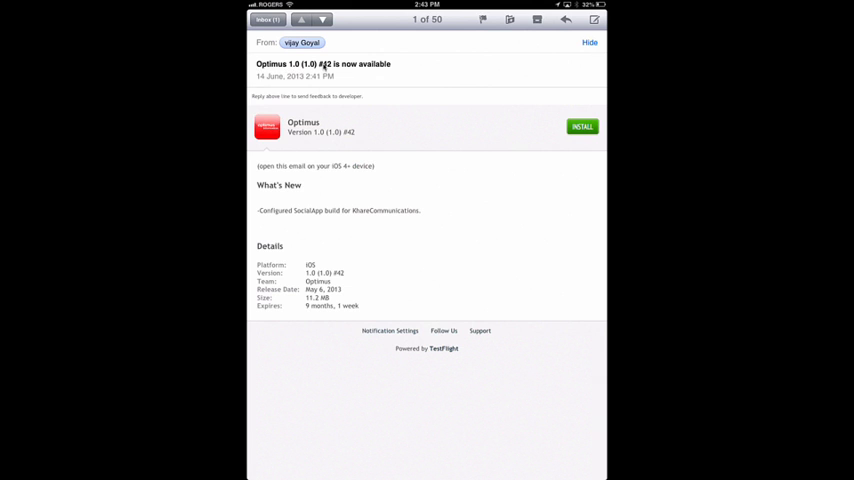
pyautogui.moveTo(268, 132)
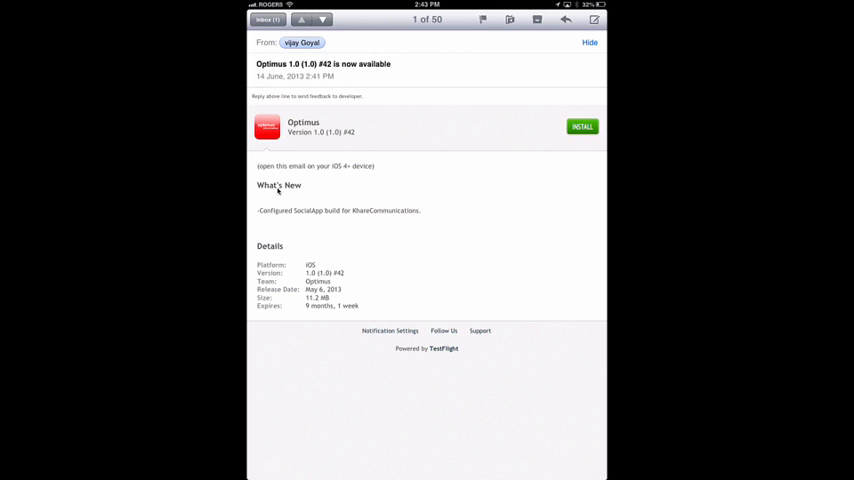
pyautogui.moveTo(492, 192)
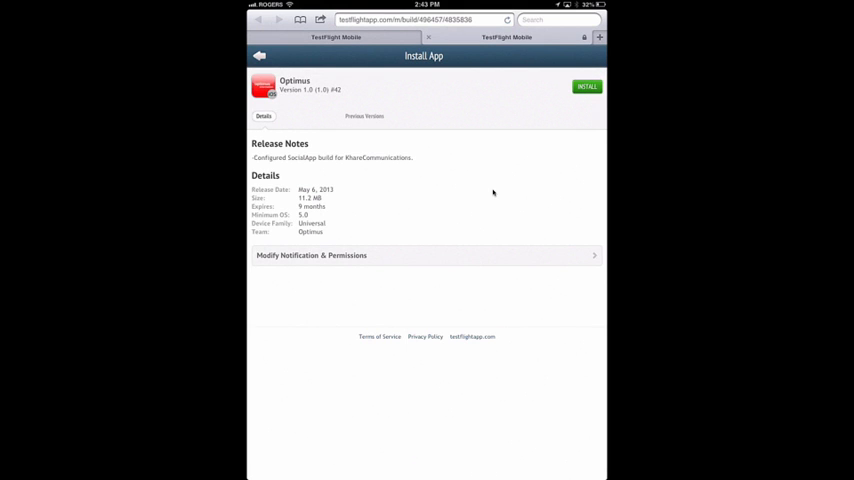
# - Install the Optimus beta from the Install App page and confirm the installation alert
pyautogui.click(588, 86)
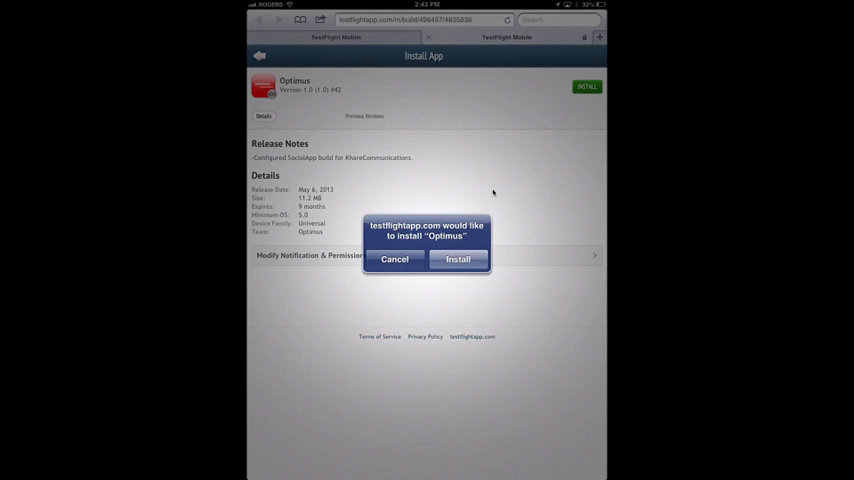
pyautogui.click(458, 260)
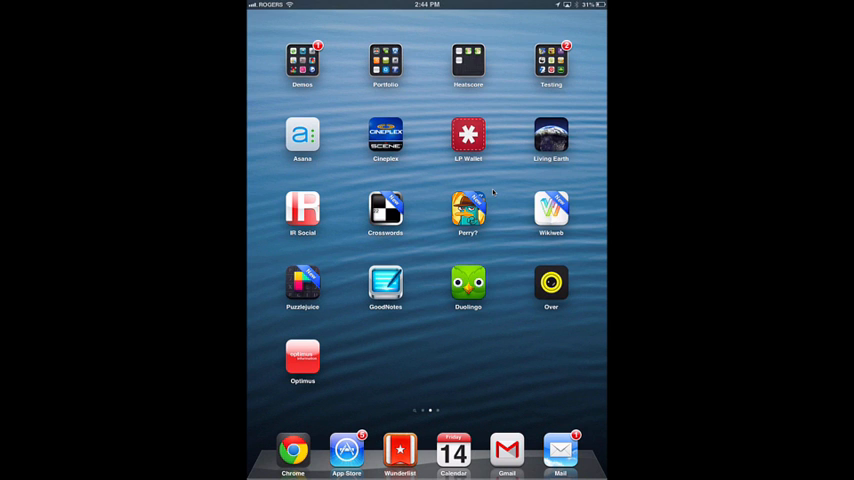
# - Launch Optimus from the home screen and open Photos from its side menu
pyautogui.click(302, 360)
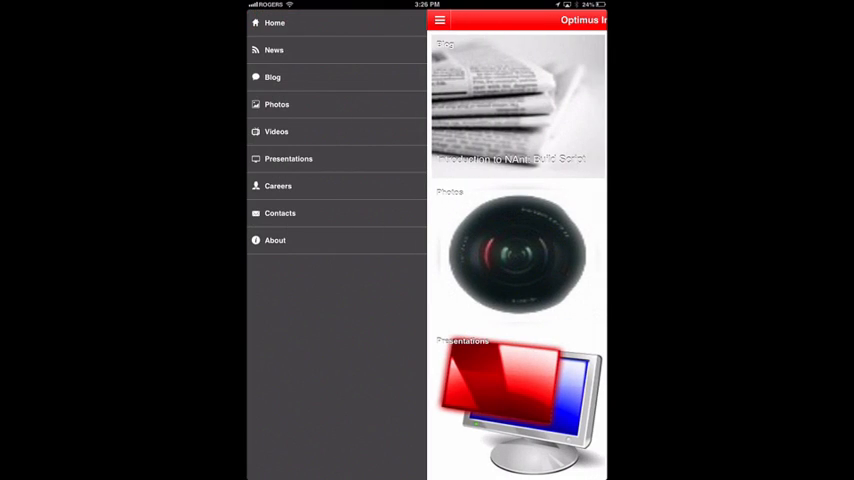
pyautogui.click(276, 104)
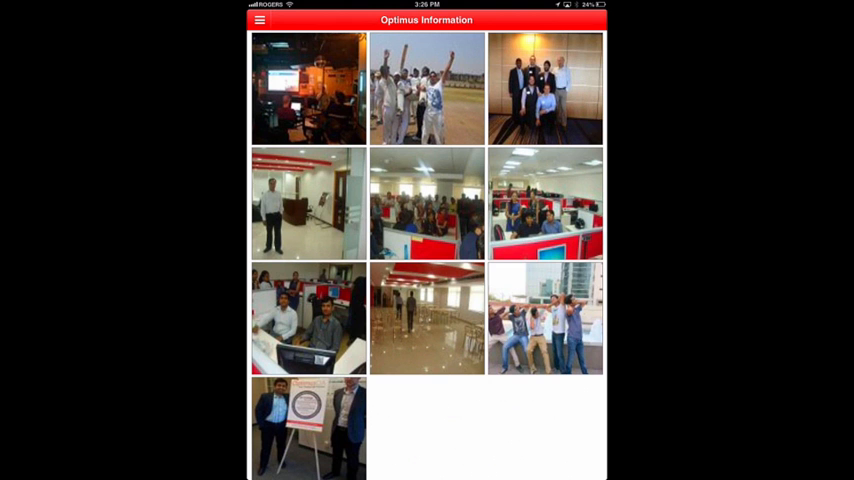